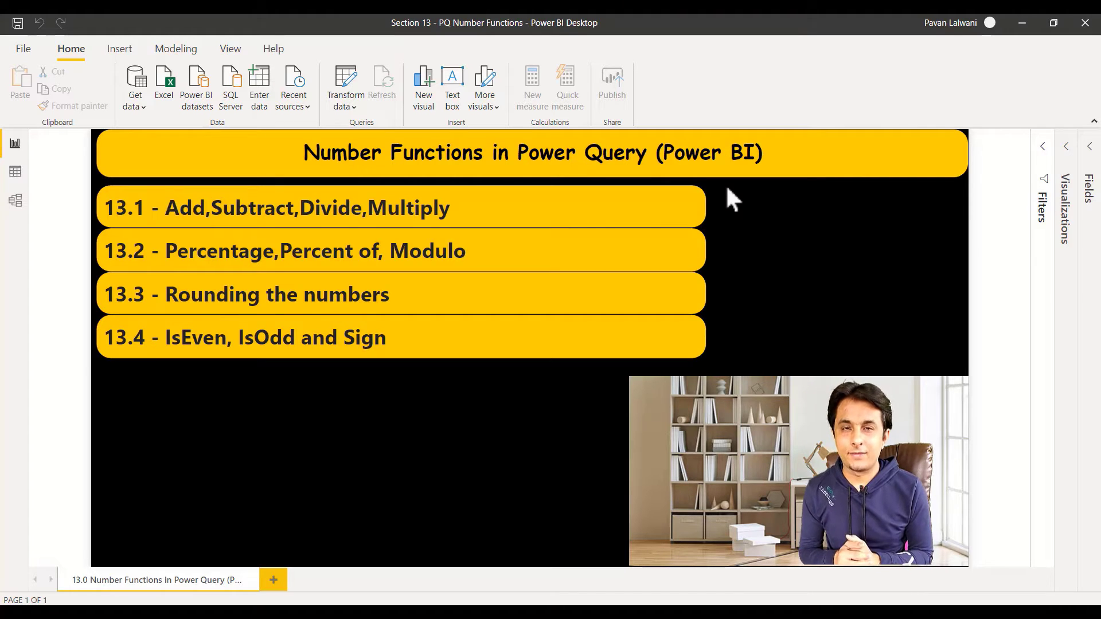
mouse_move(685, 236)
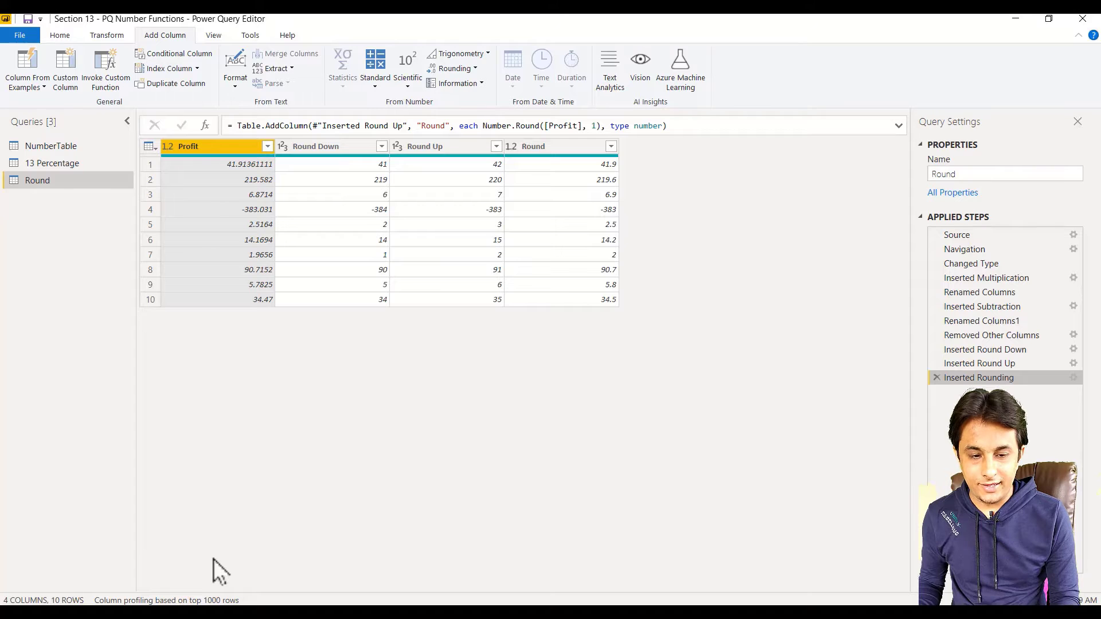
Step: Duplicate the NumberTable query as OddEven and select its Profit column
right_click(46, 146)
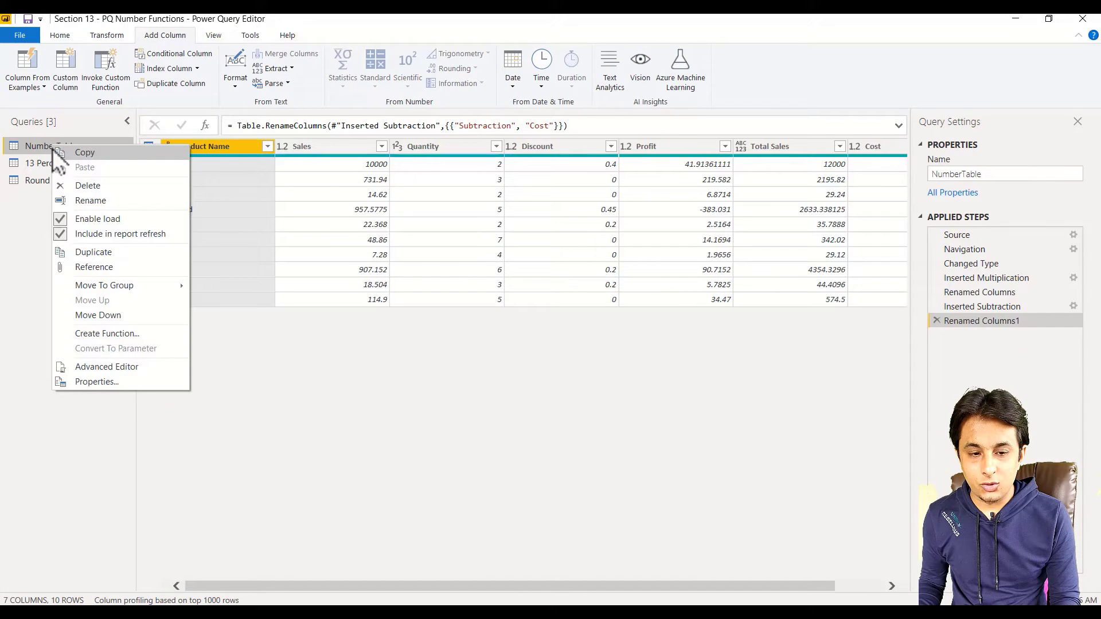
mouse_move(103, 263)
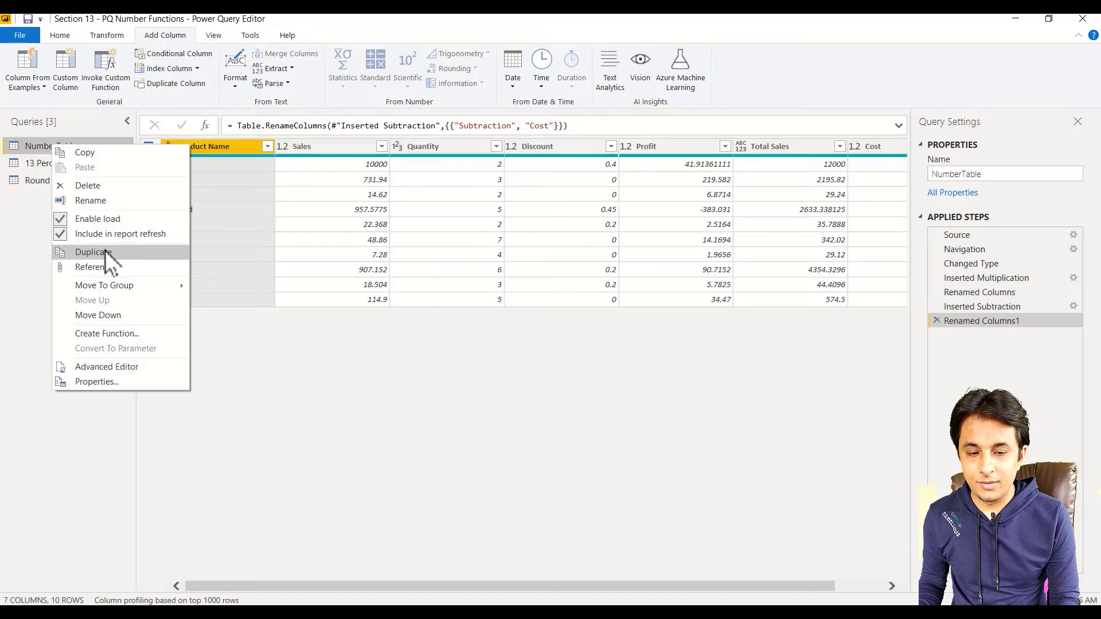
left_click(92, 252)
type("OddEven")
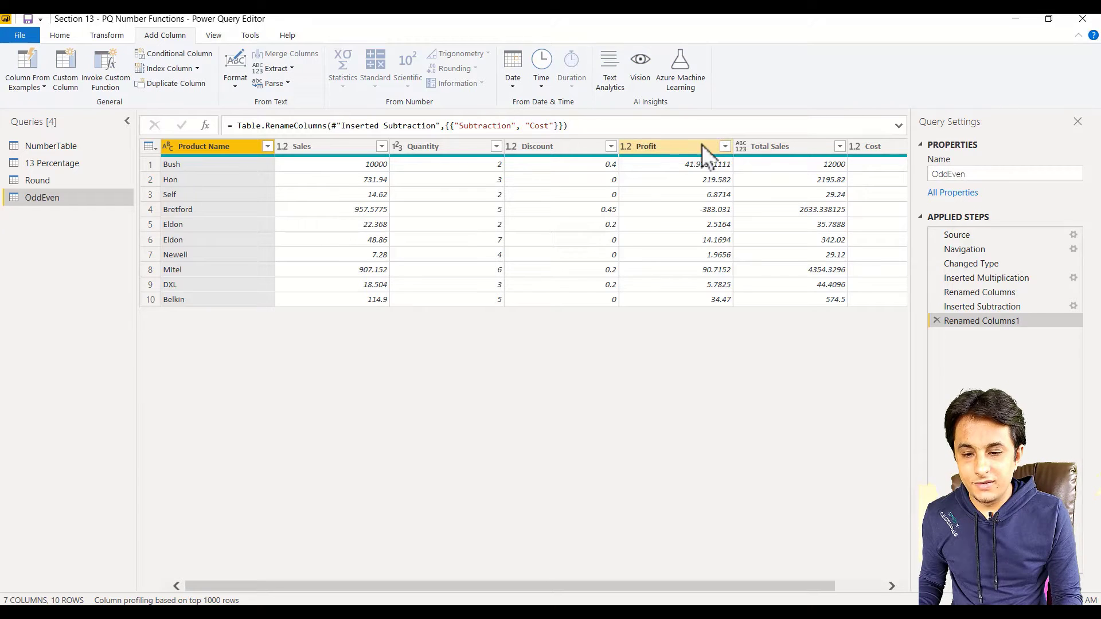
left_click(646, 146)
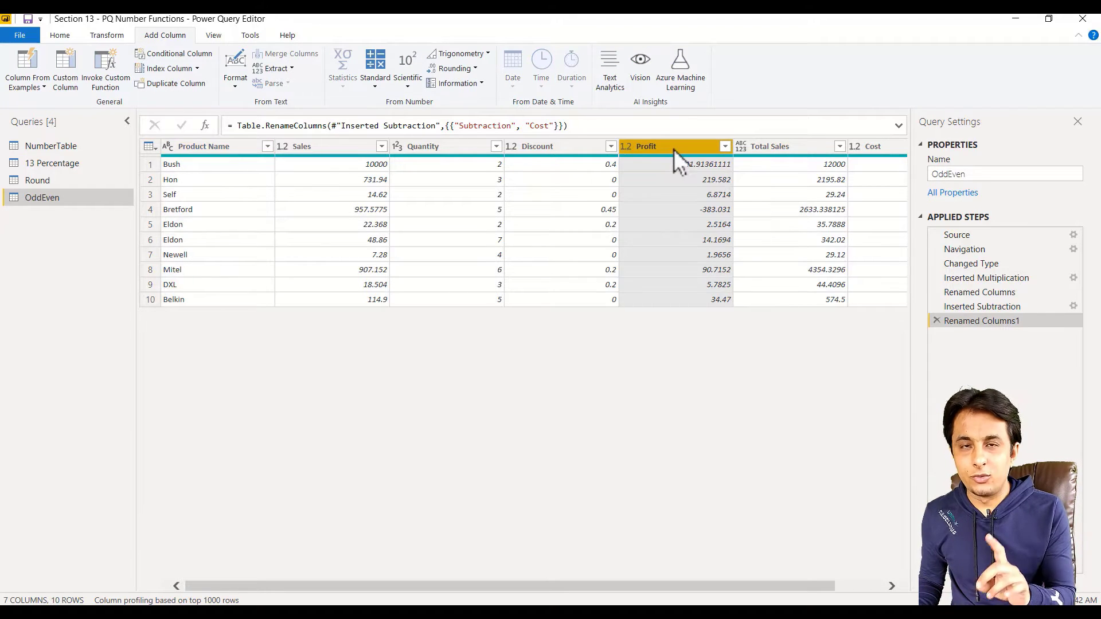
Step: Remove all columns except Profit from the OddEven query
right_click(656, 146)
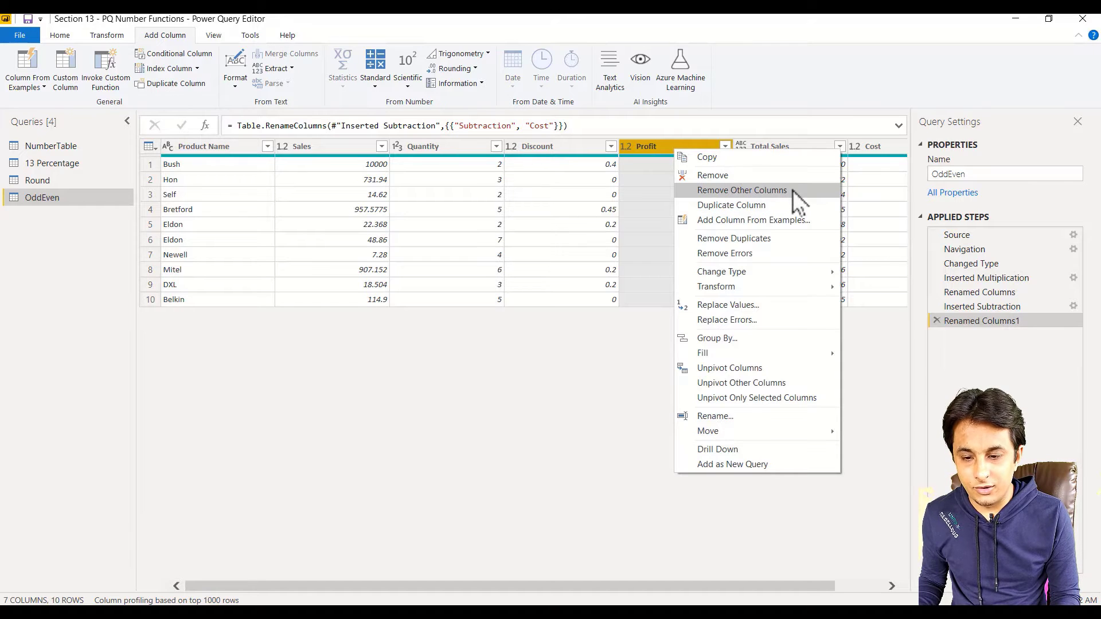
left_click(741, 189)
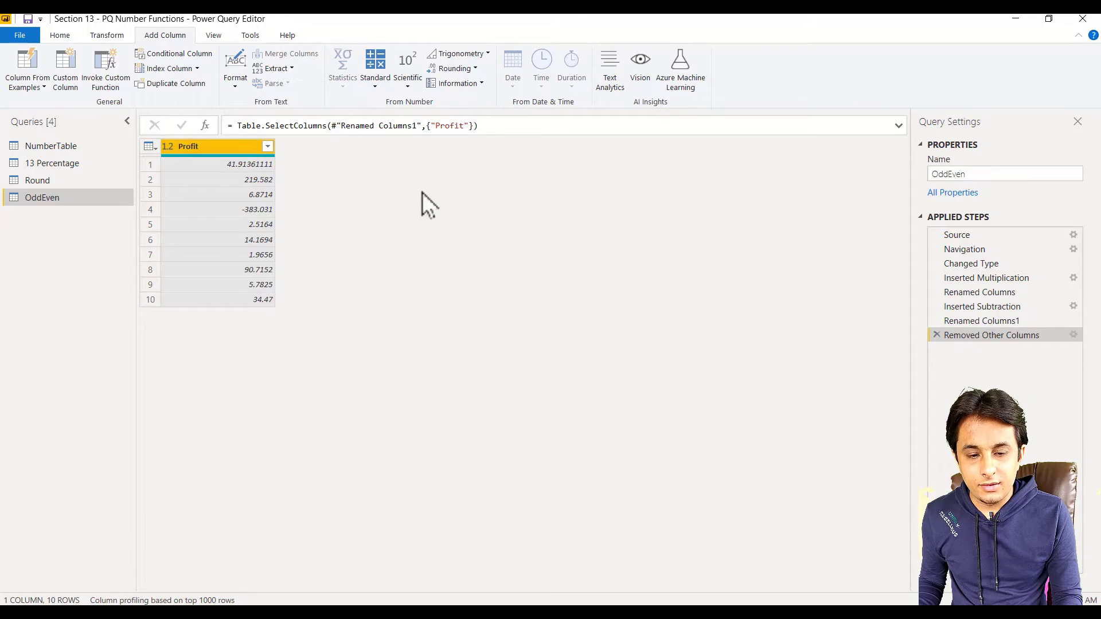
mouse_move(379, 212)
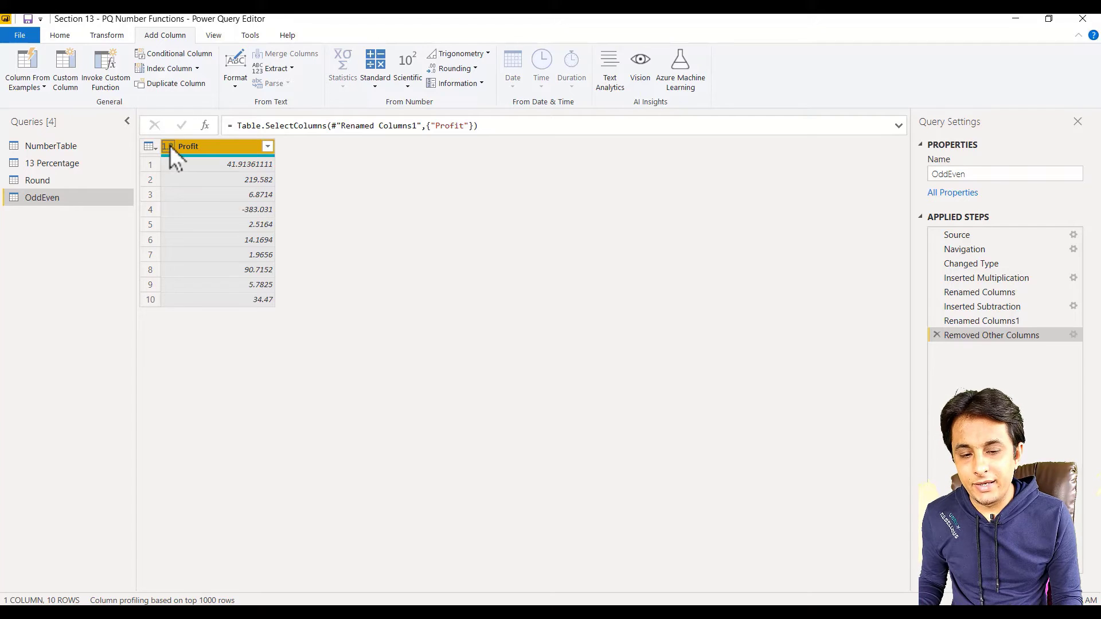
Step: Set the Profit column's data type to Whole Number
left_click(167, 146)
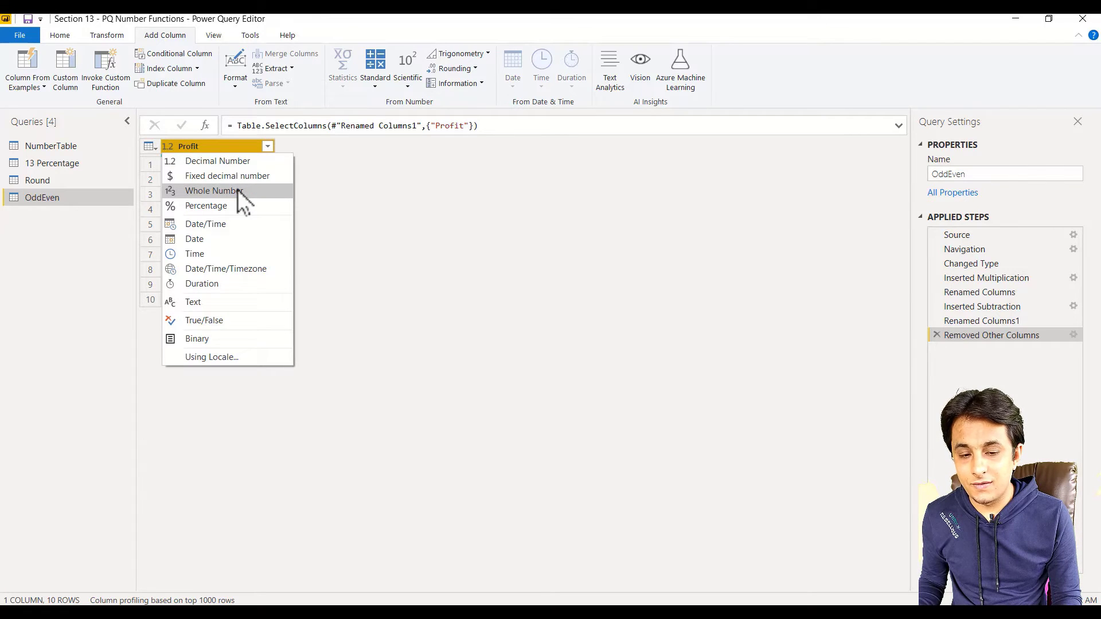
left_click(214, 190)
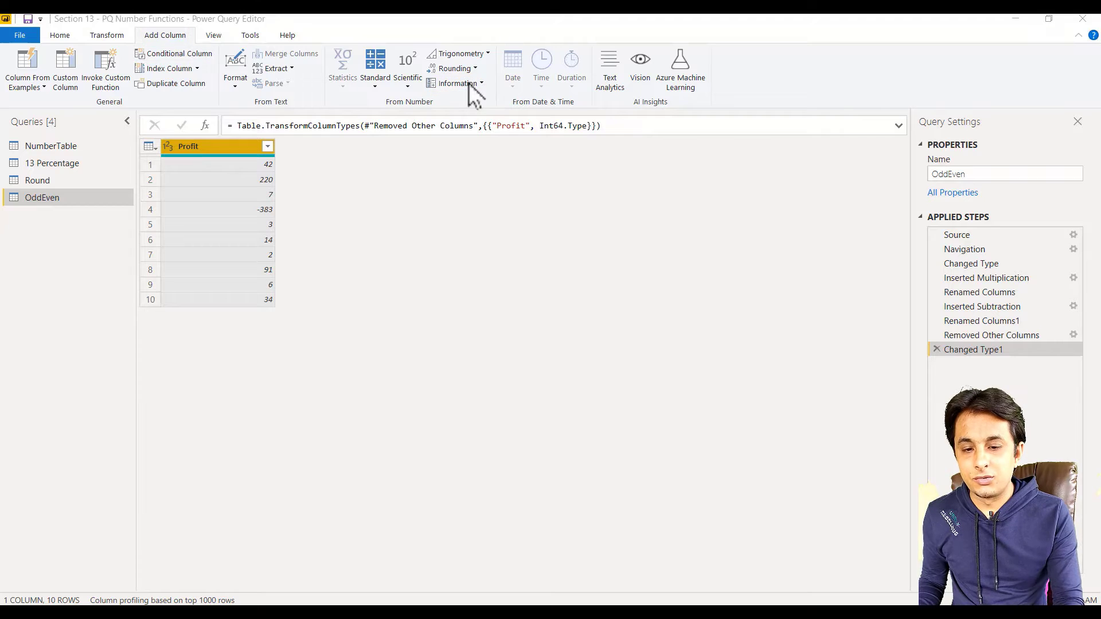
Step: Add an Is Even column from the Information options for Profit
left_click(460, 83)
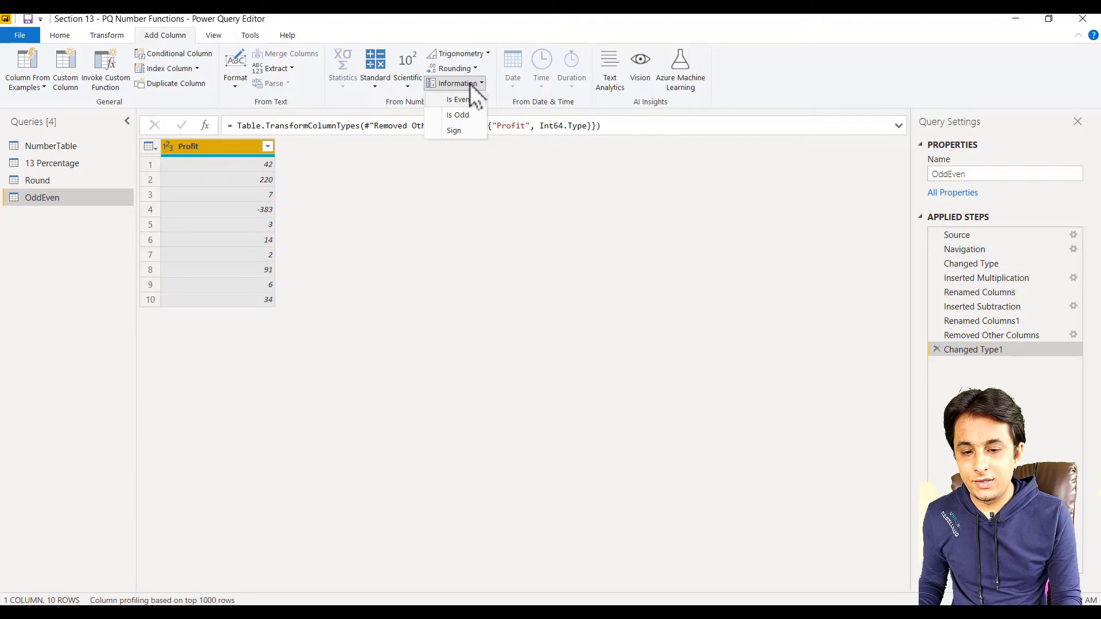
mouse_move(456, 99)
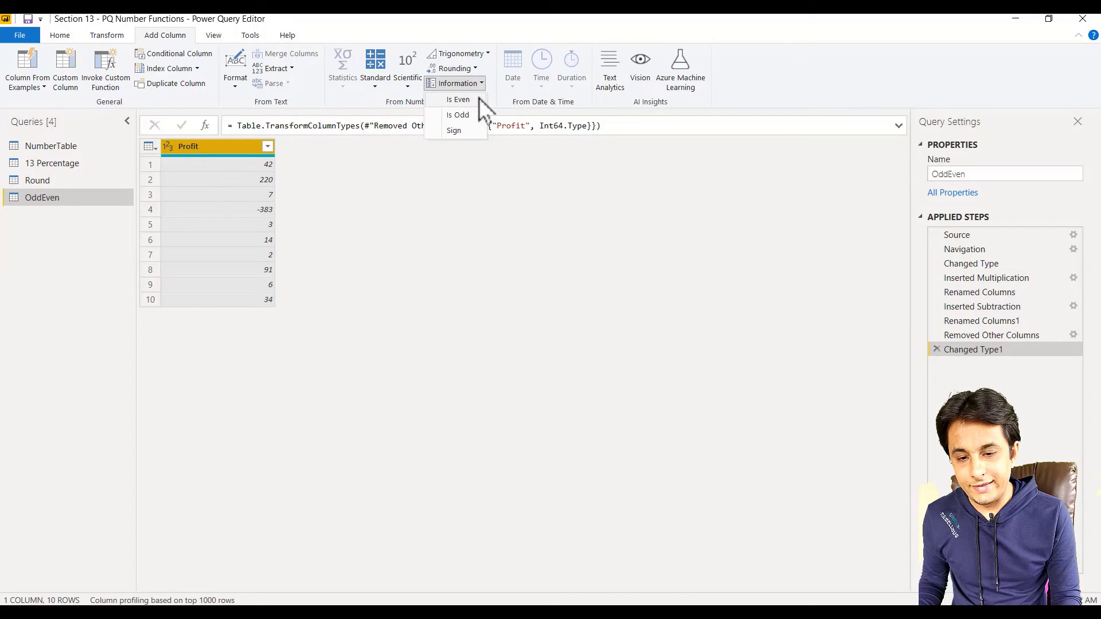
left_click(457, 99)
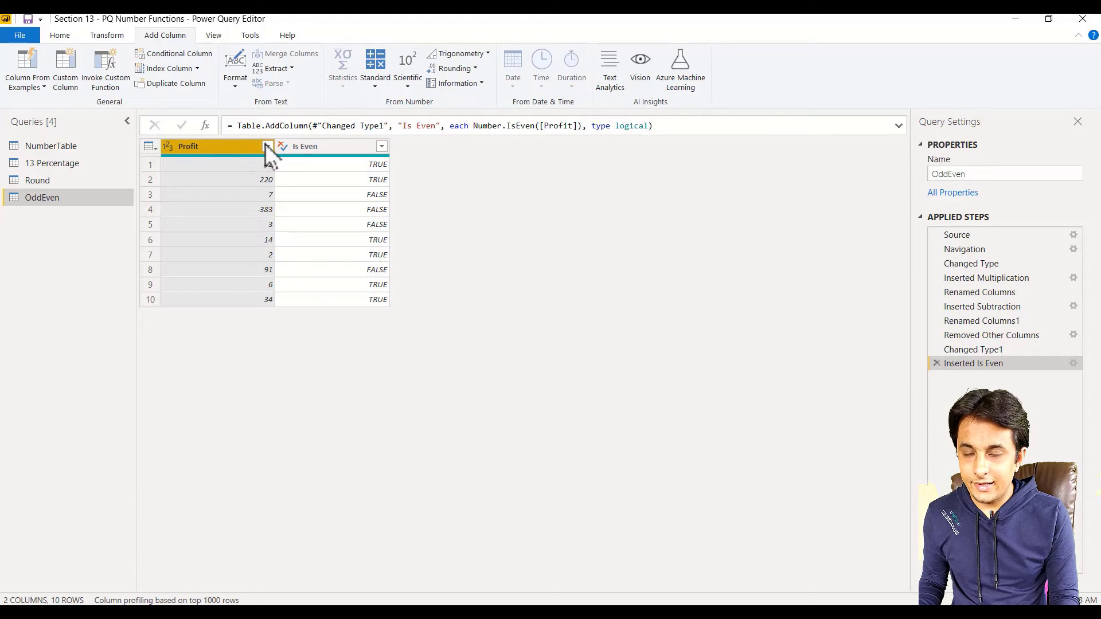
left_click(458, 83)
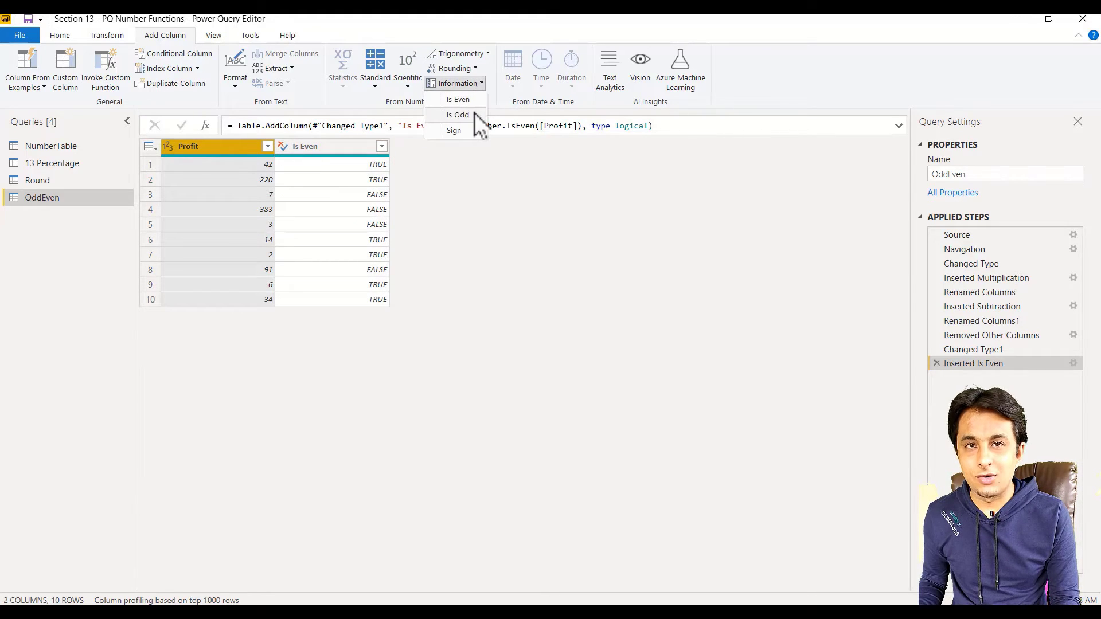
mouse_move(459, 115)
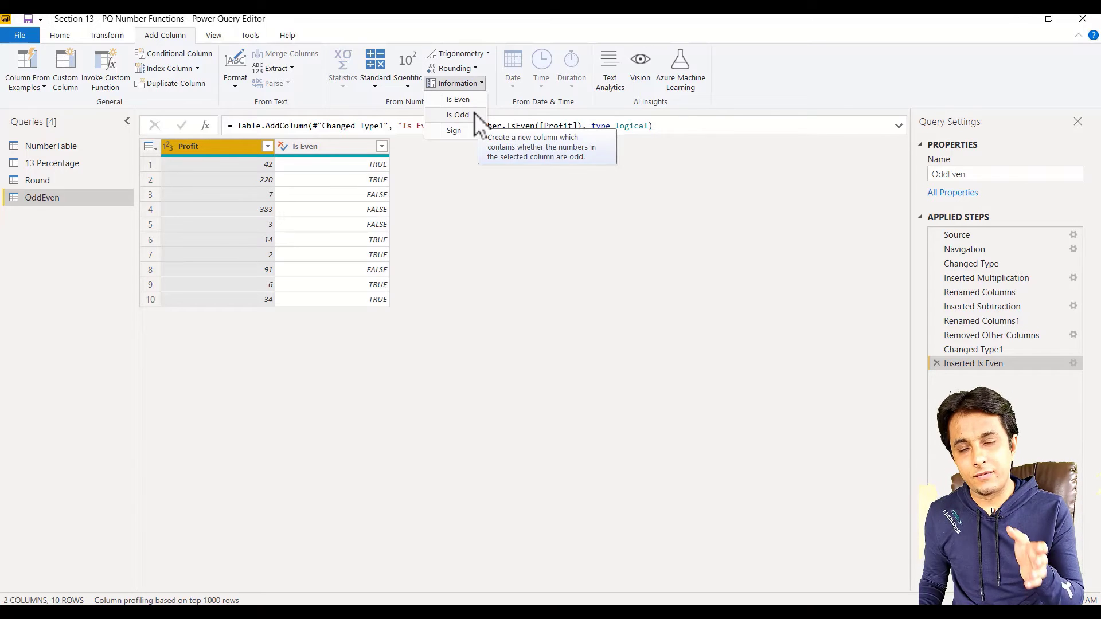
Step: Add an Is Odd column flagging odd Profit values
left_click(457, 114)
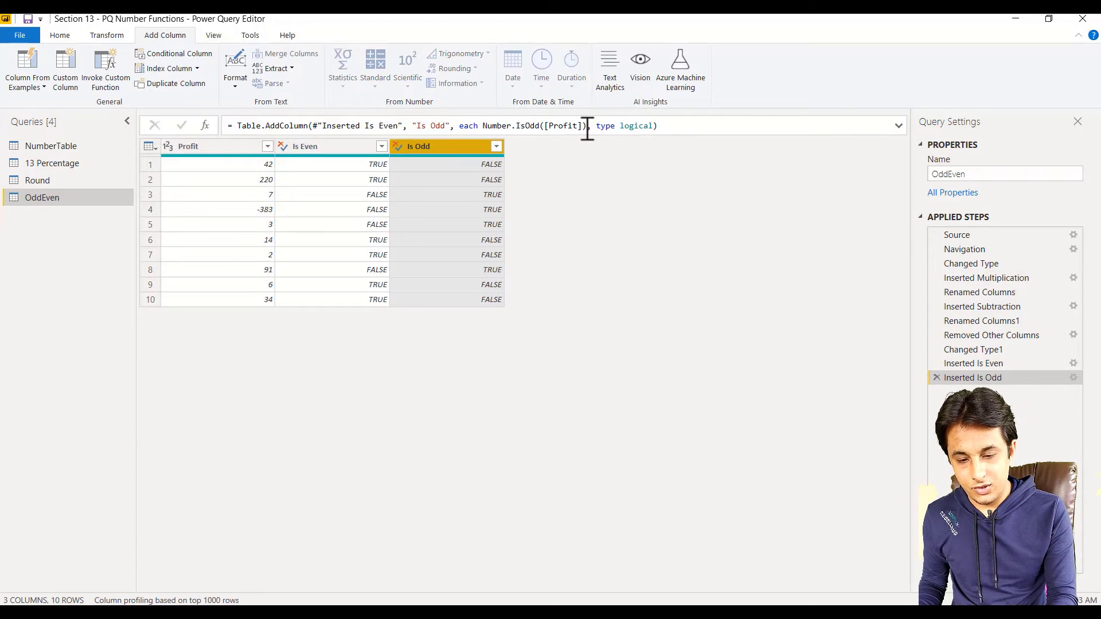
left_click(264, 194)
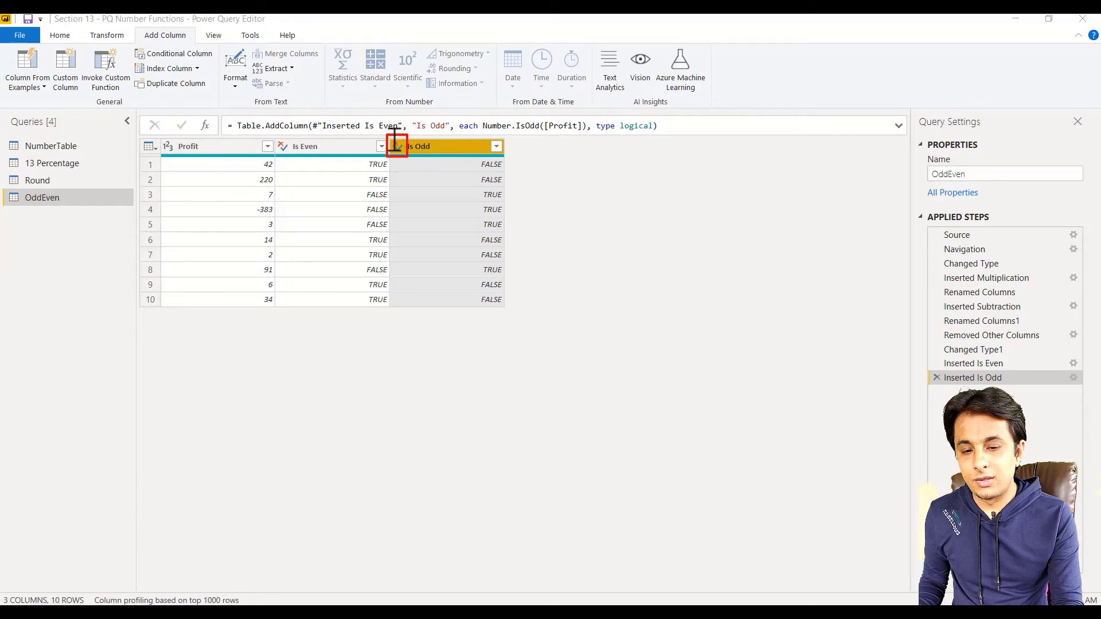
left_click(399, 147)
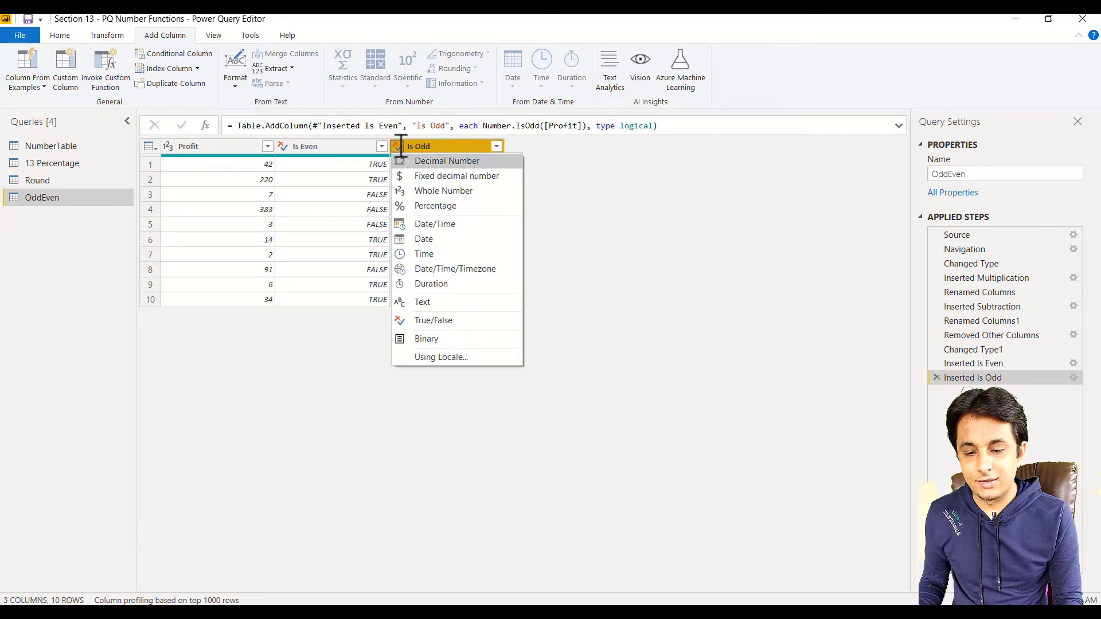
mouse_move(463, 320)
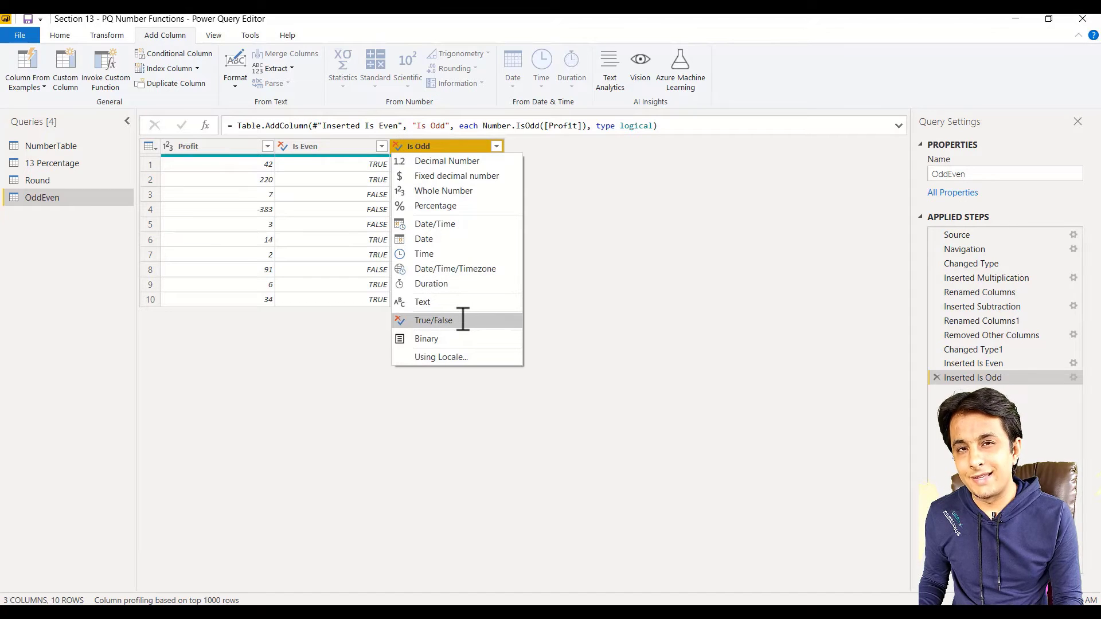
mouse_move(422, 302)
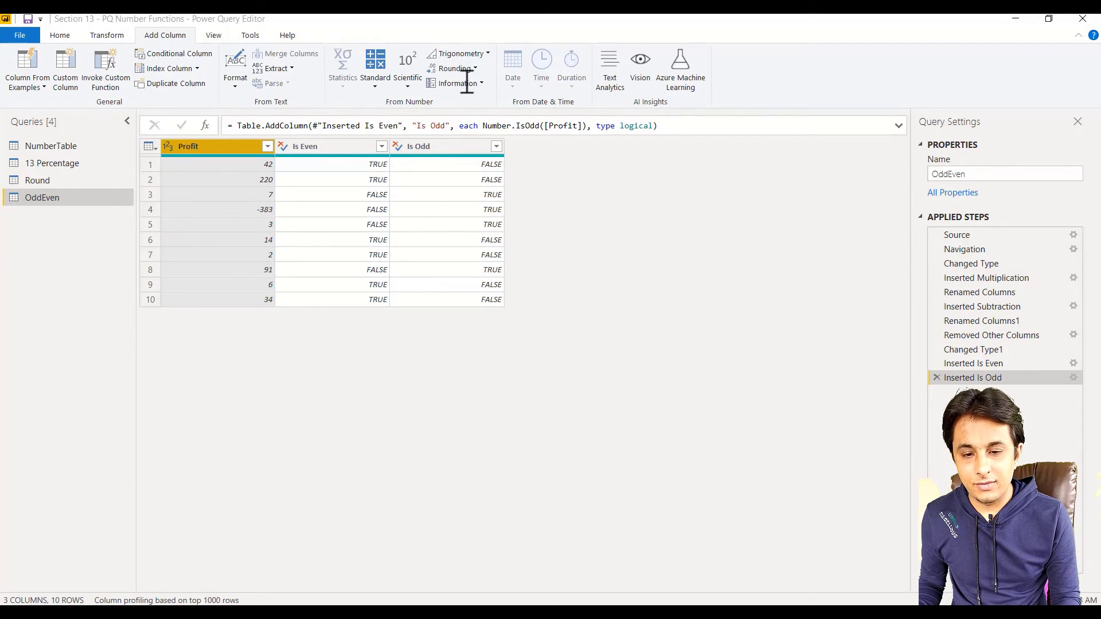
Step: Add a Sign column from Information and open its filter list
left_click(456, 83)
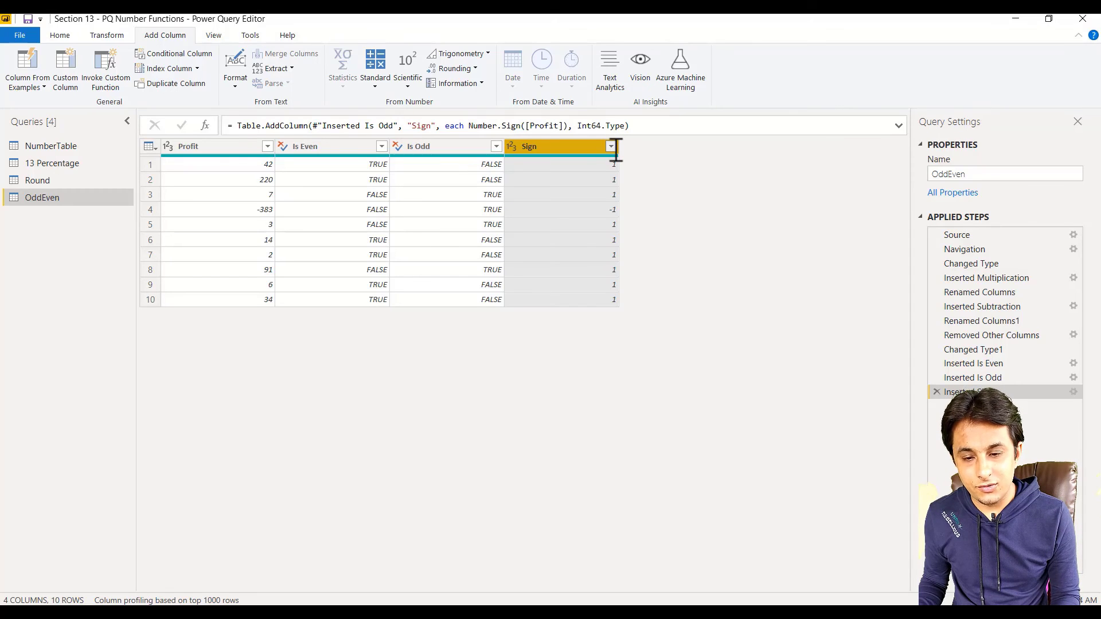
left_click(610, 146)
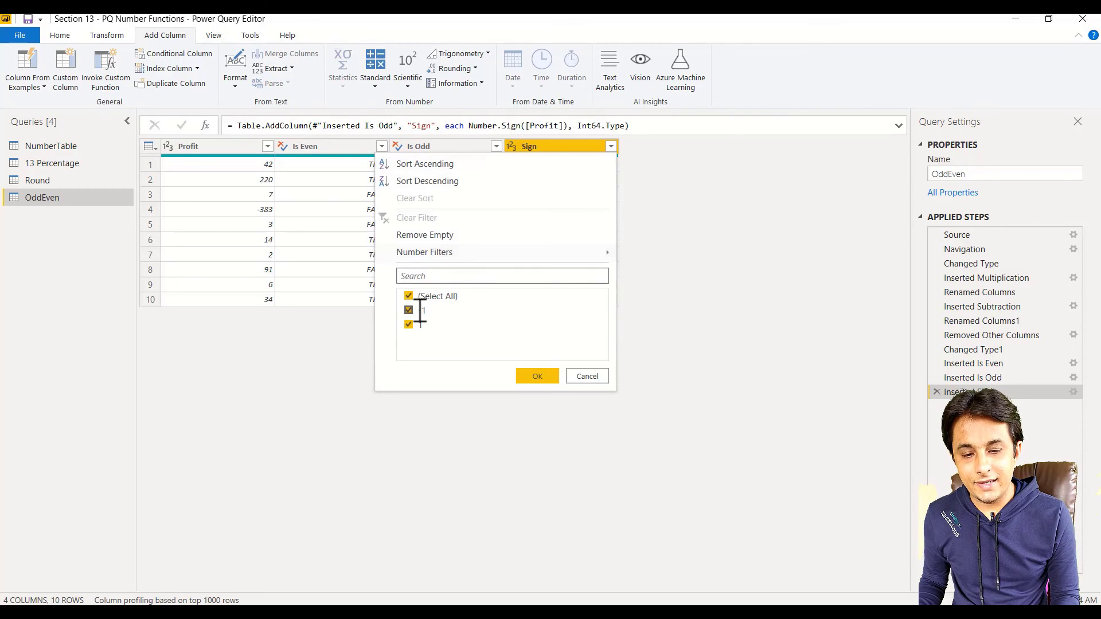
Step: Filter out the -1 Sign value, keeping only rows with Sign 1
left_click(408, 310)
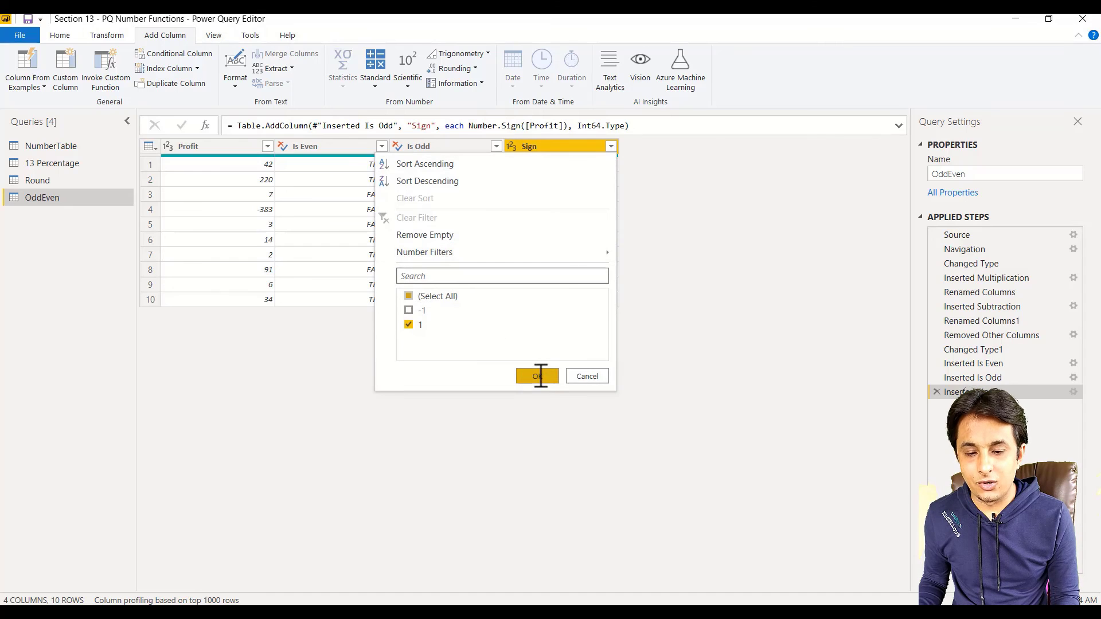
left_click(537, 377)
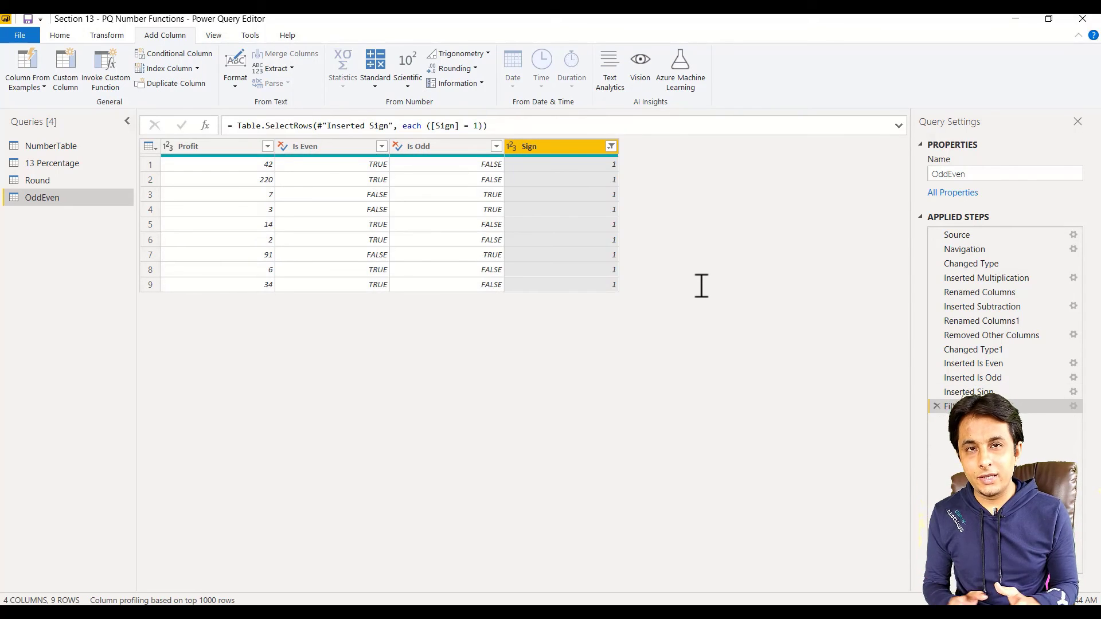